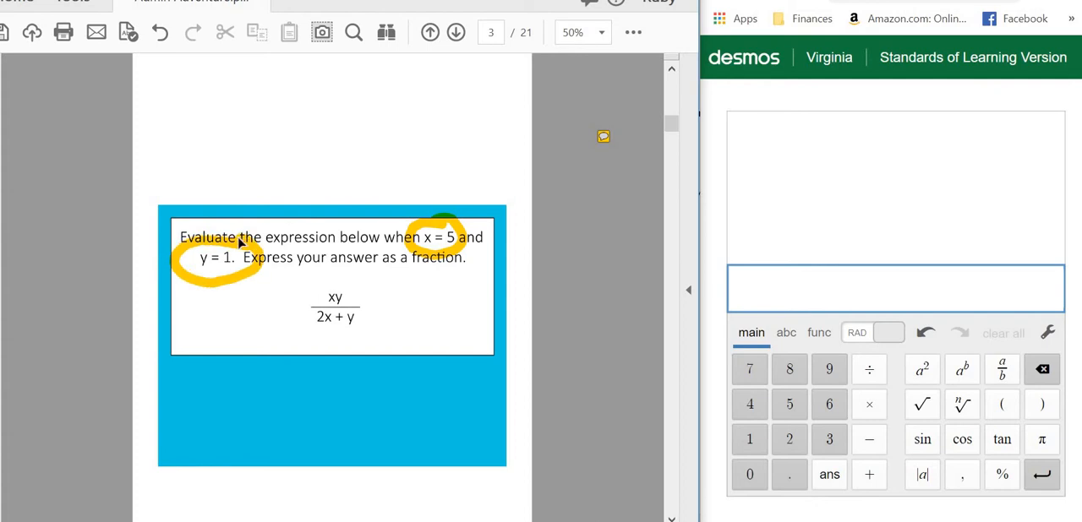
{"action": "mouse_move", "coordinate": [241, 240]}
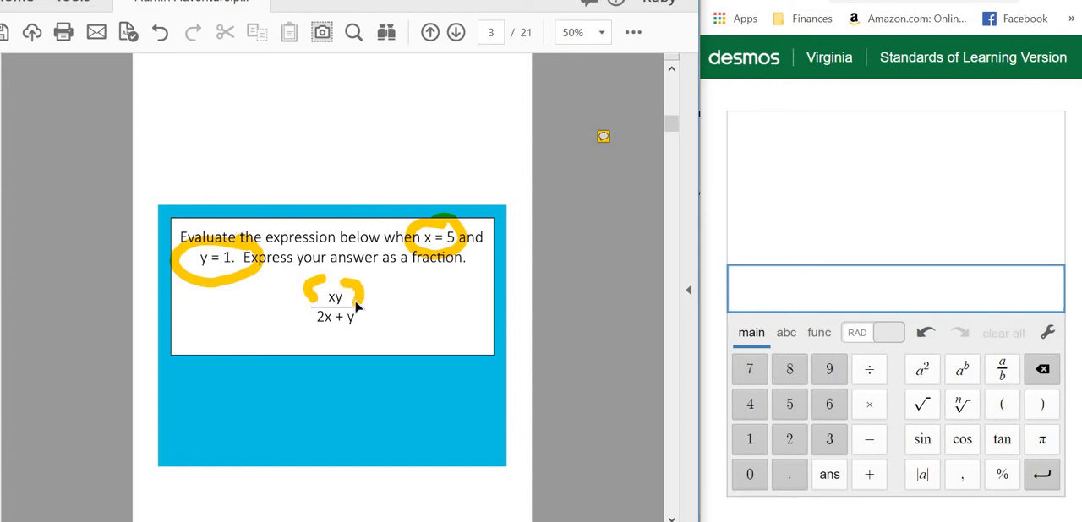
Focus the Desmos input line, ready for a new expression.
{"action": "left_click", "coordinate": [896, 289]}
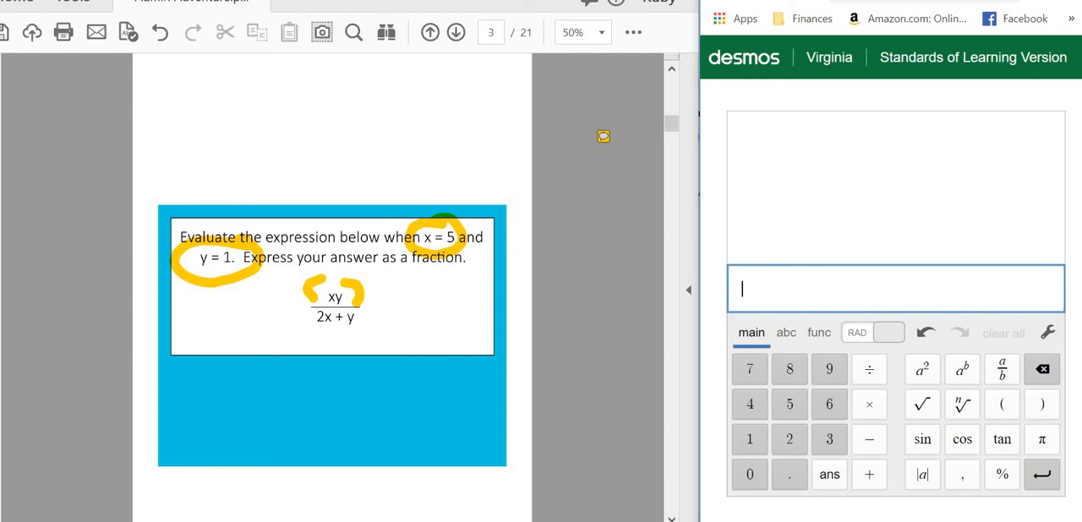
Enter the fraction (xy)/(2x+y), shown with an undefined-variable warning.
{"action": "left_click", "coordinate": [1001, 405]}
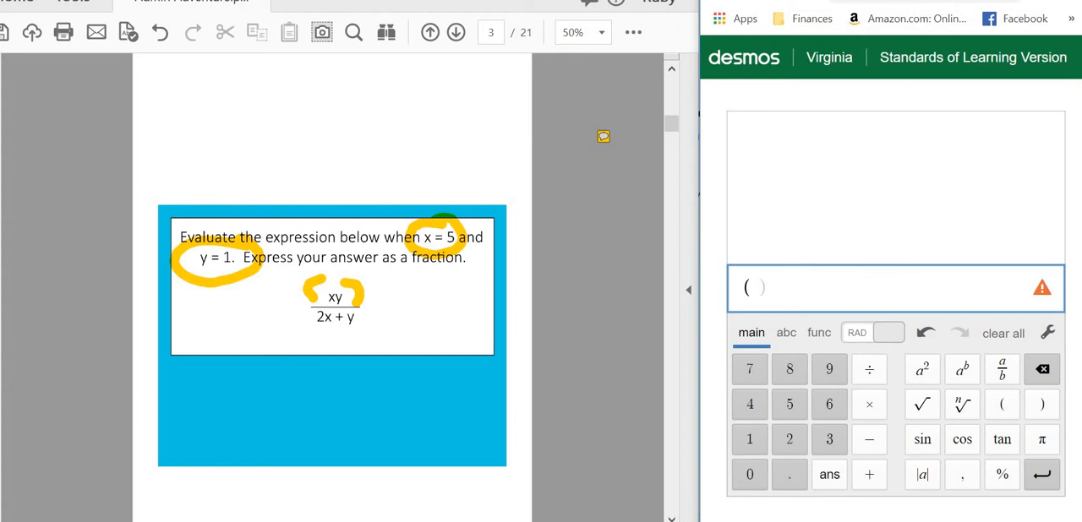
{"action": "type", "text": "xy"}
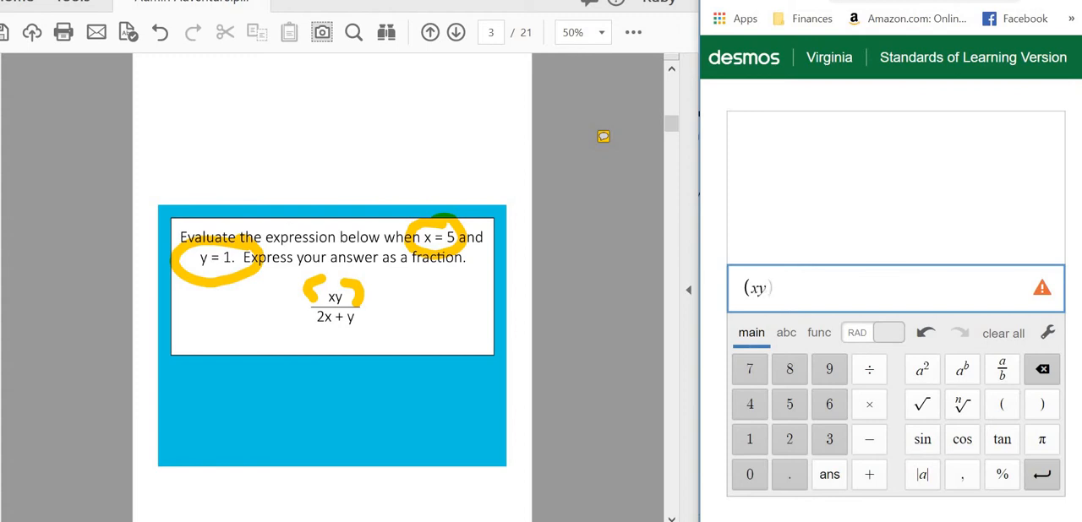
{"action": "left_click", "coordinate": [1041, 404]}
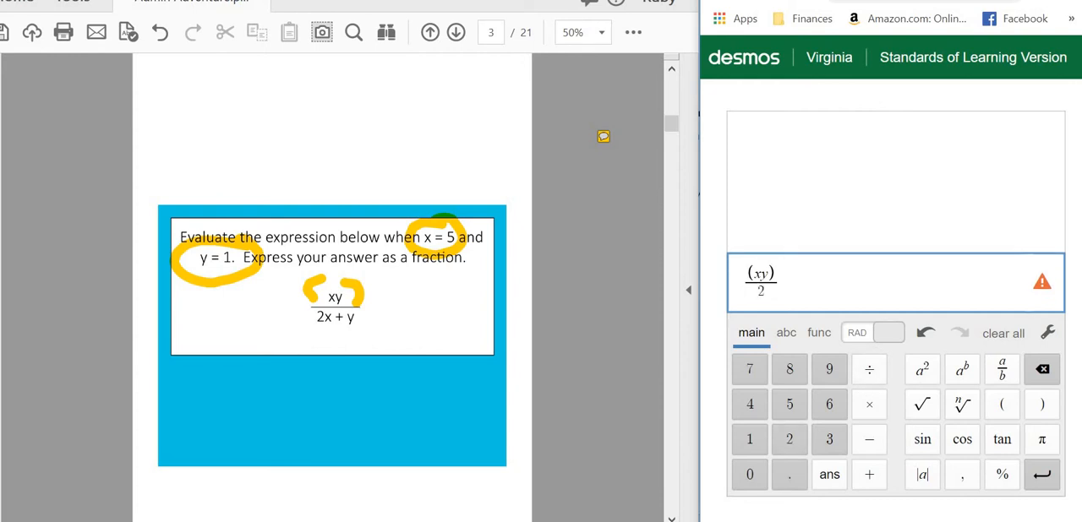
{"action": "type", "text": "x+y)"}
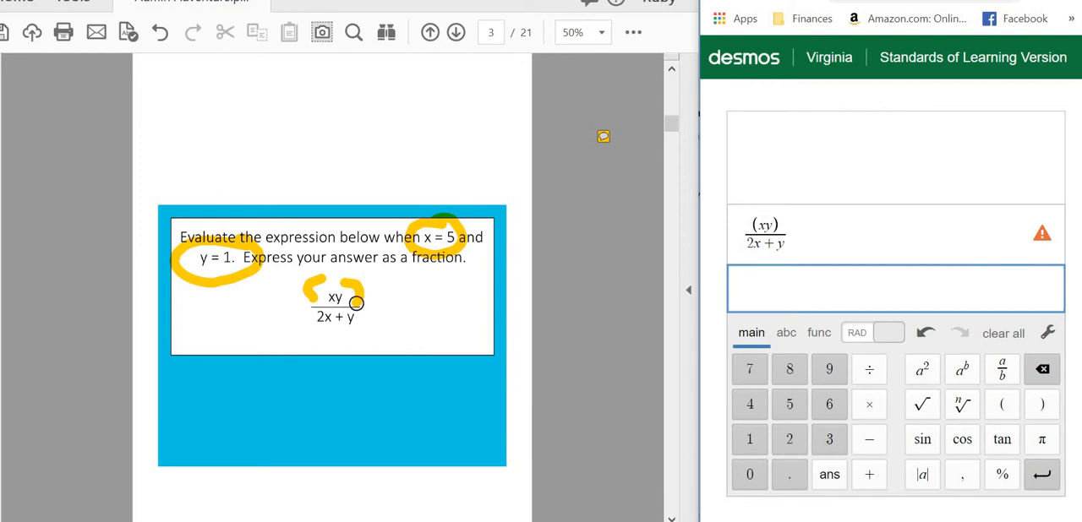
Define x = 5 and y = 1 so the fraction evaluates to 0.4545454545.
{"action": "type", "text": "x="}
{"action": "type", "text": "y=1"}
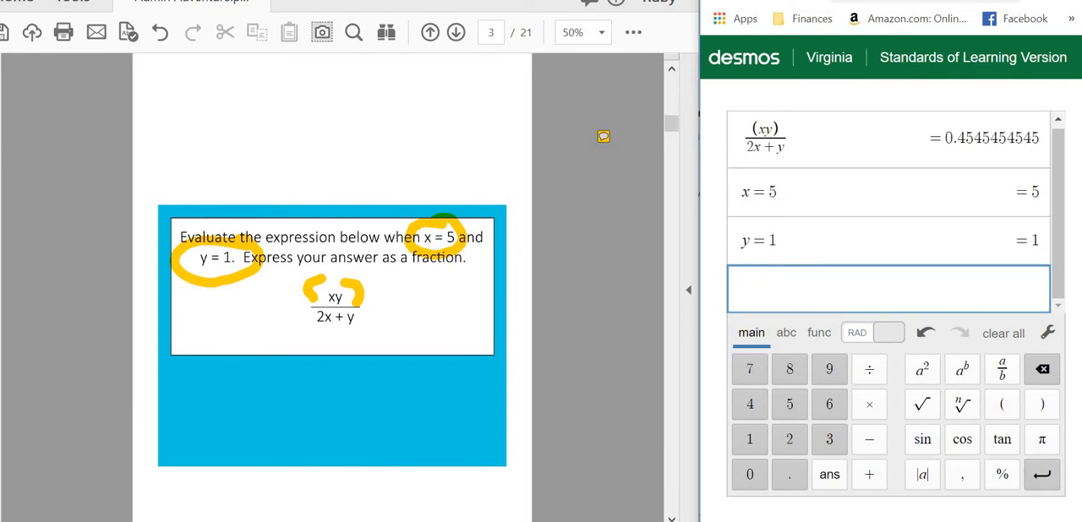
Evaluate xy = 5 and 2x + y = 11, writing 5 over 11 beside the problem.
{"action": "type", "text": "xy"}
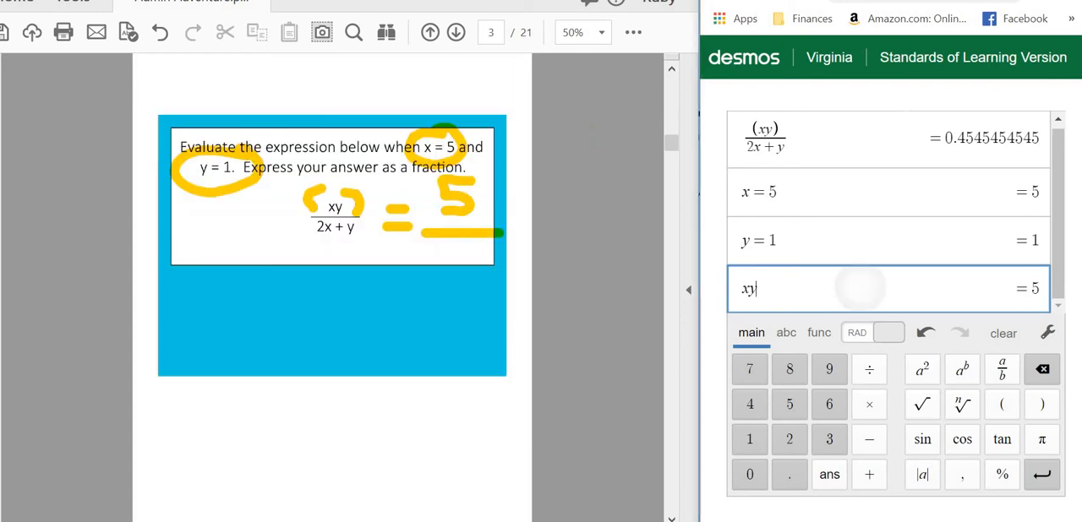
{"action": "key", "text": "Return"}
{"action": "type", "text": "2"}
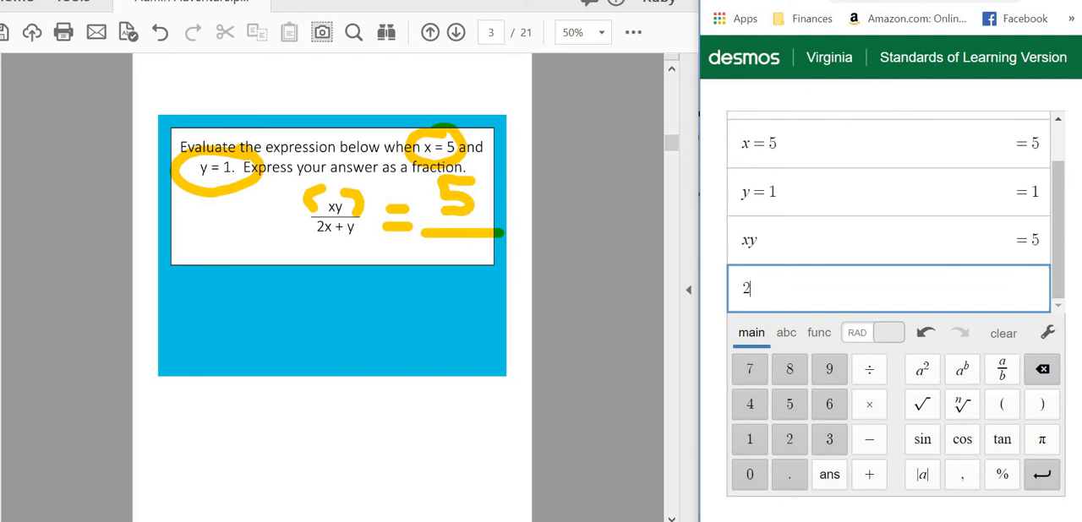
{"action": "type", "text": "x +"}
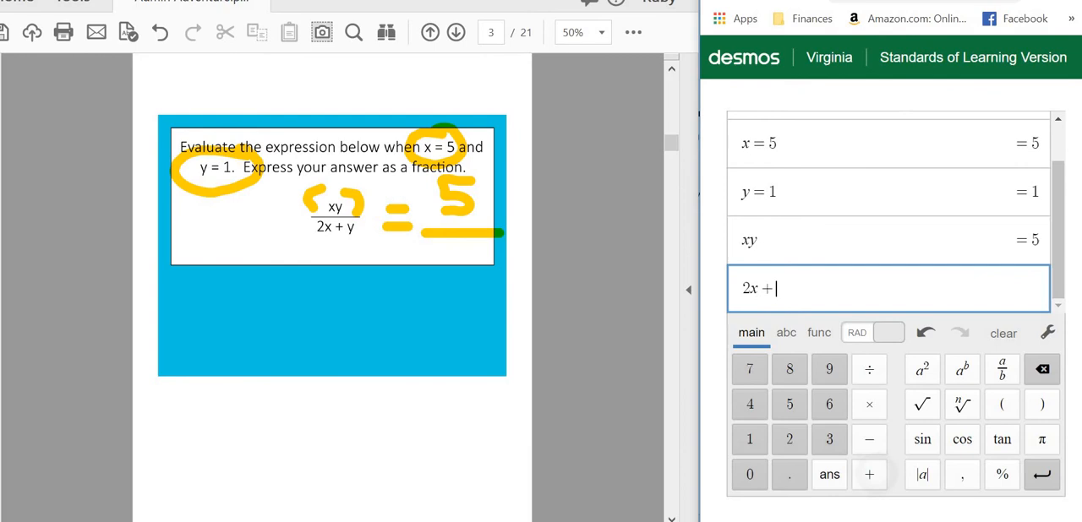
{"action": "type", "text": "y"}
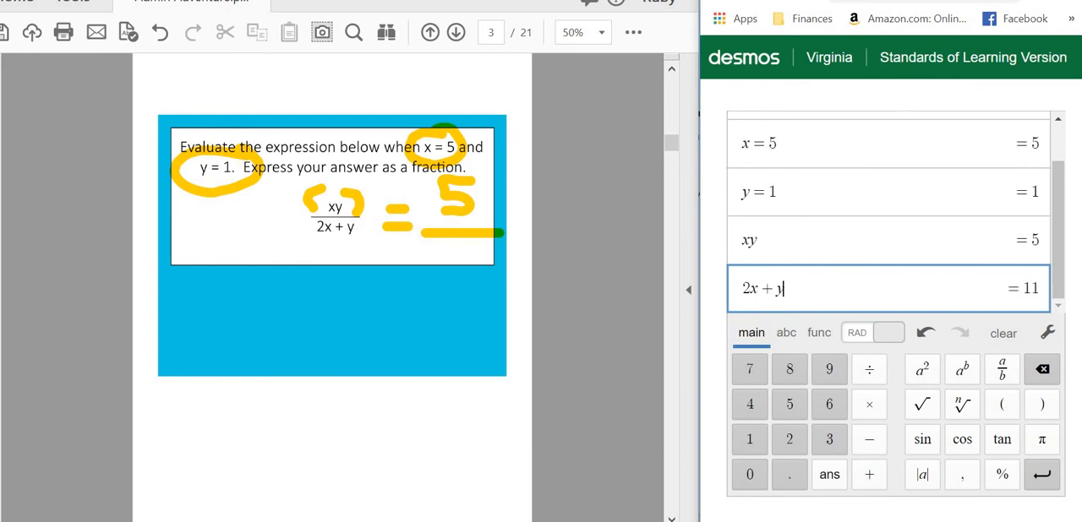
{"action": "left_click_drag", "start_coordinate": [448, 237], "coordinate": [448, 284]}
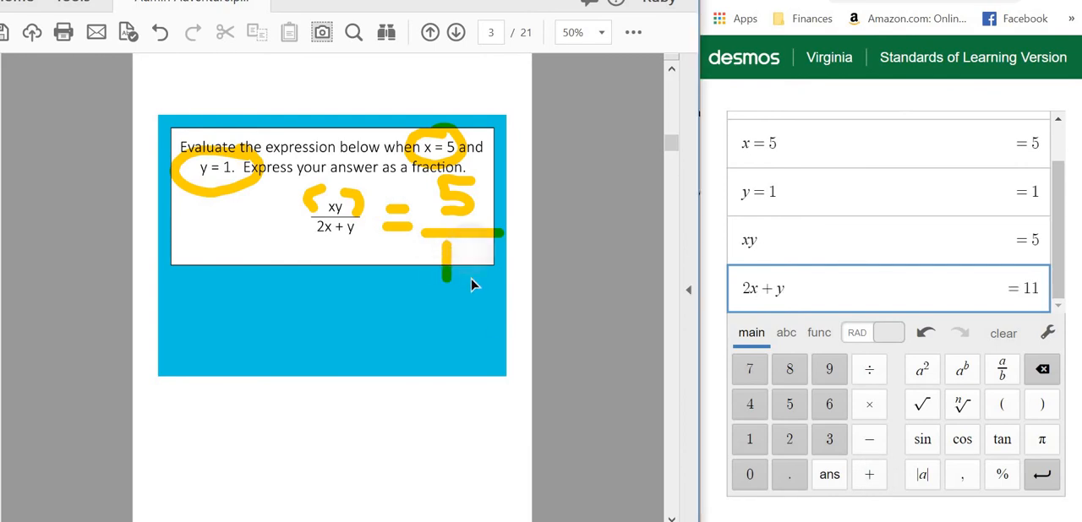